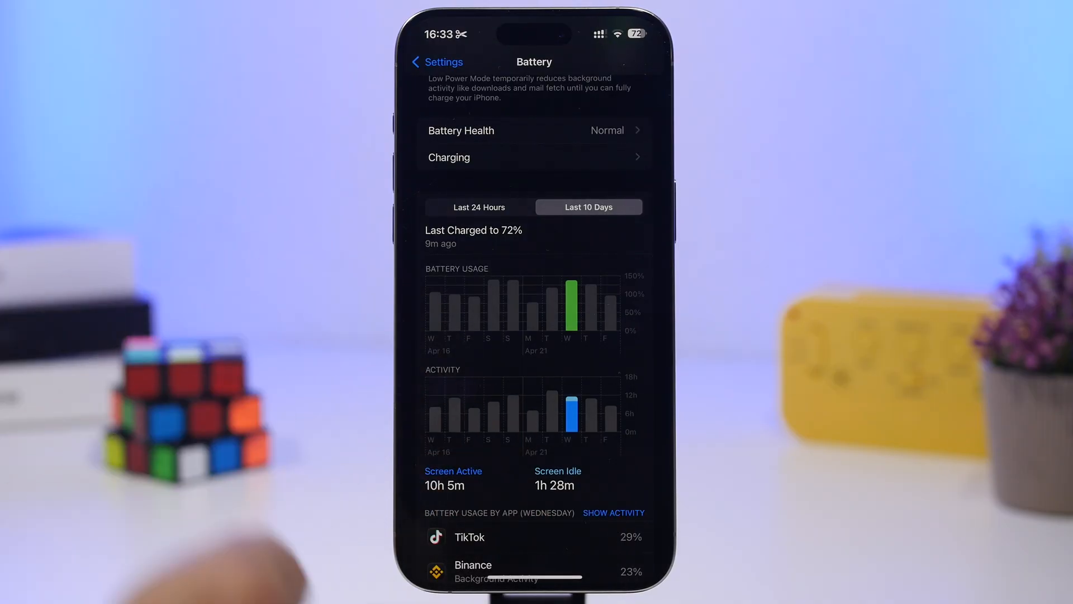
Step: Check battery health (Normal, 91% capacity), then view today's usage in the Last 10 Days chart
click(533, 130)
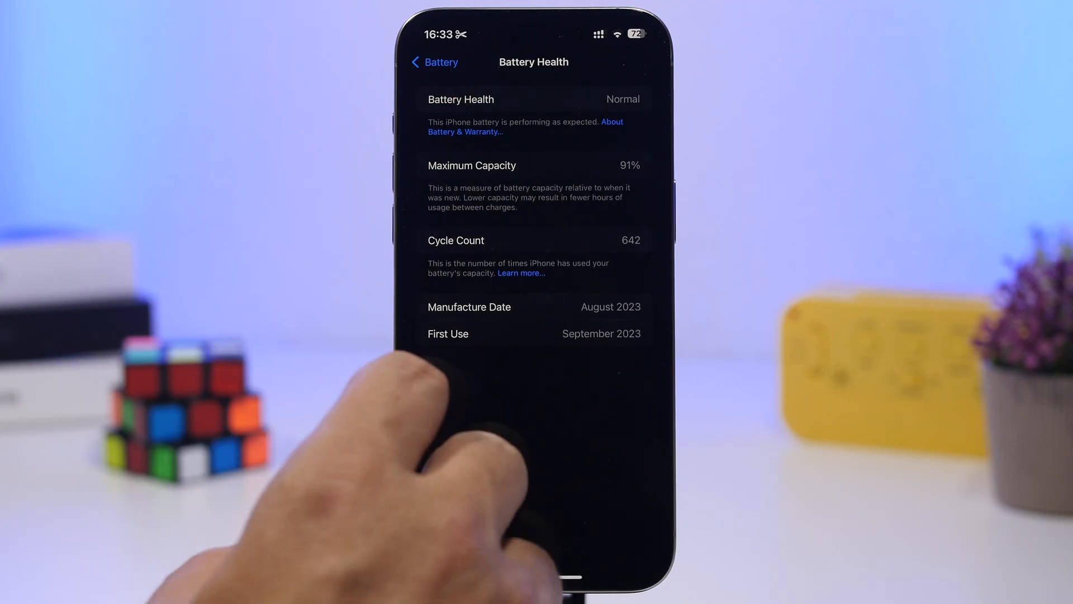
click(433, 63)
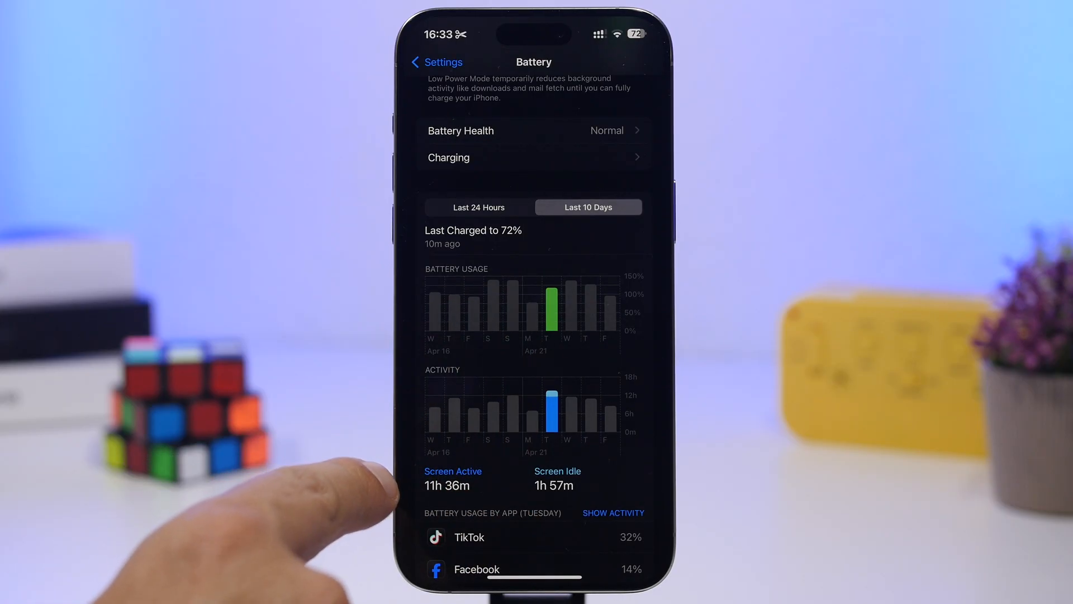
click(571, 304)
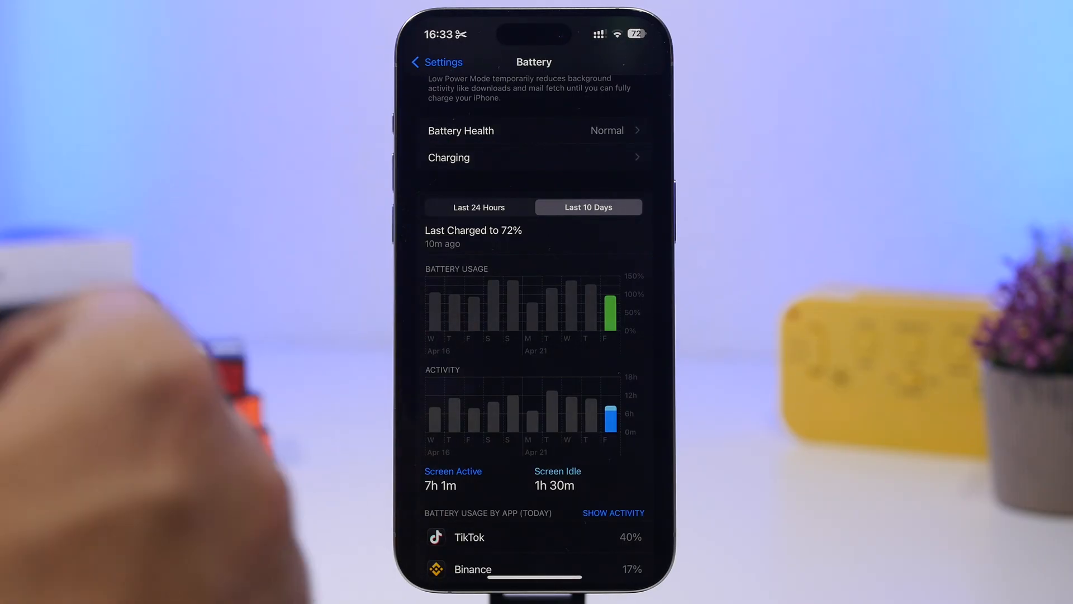
key(home)
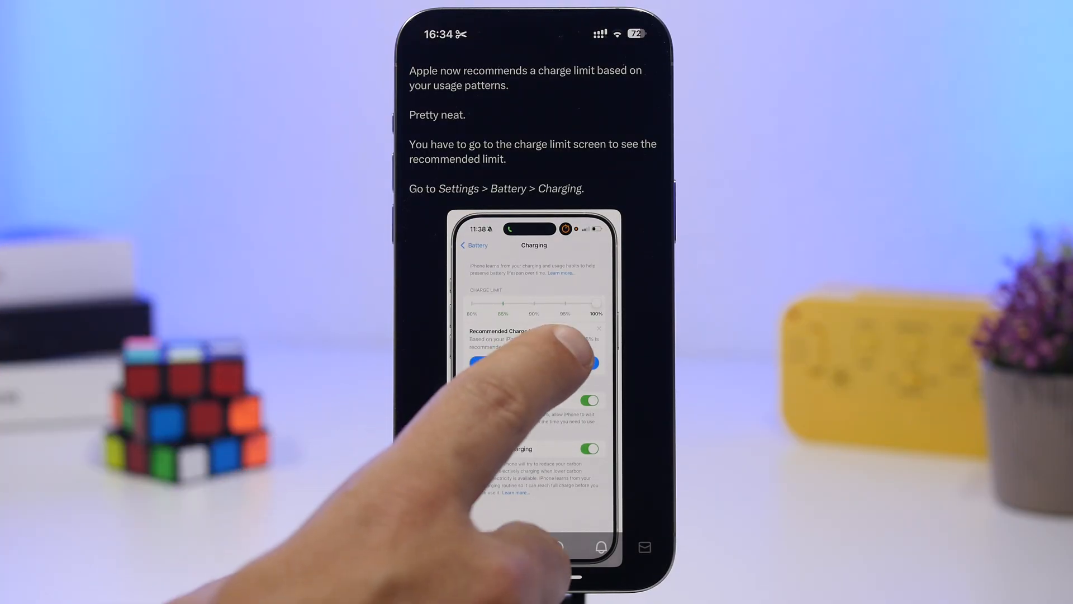
scroll(down, 3)
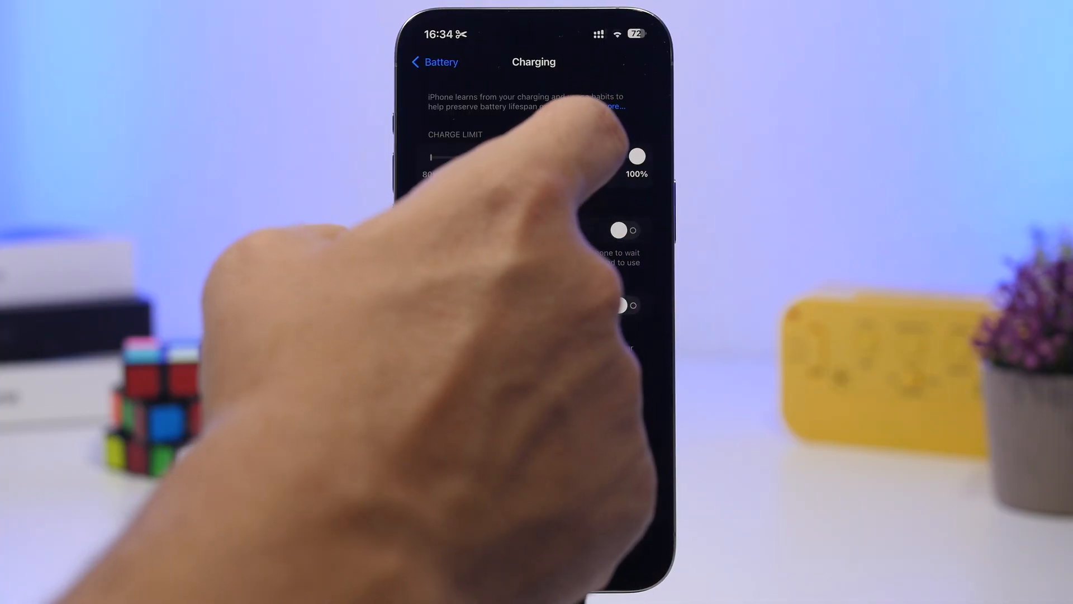
Step: Drag the charge limit down, return it to 100%, and answer the Change Charge Limit alert
drag(637, 155, 585, 155)
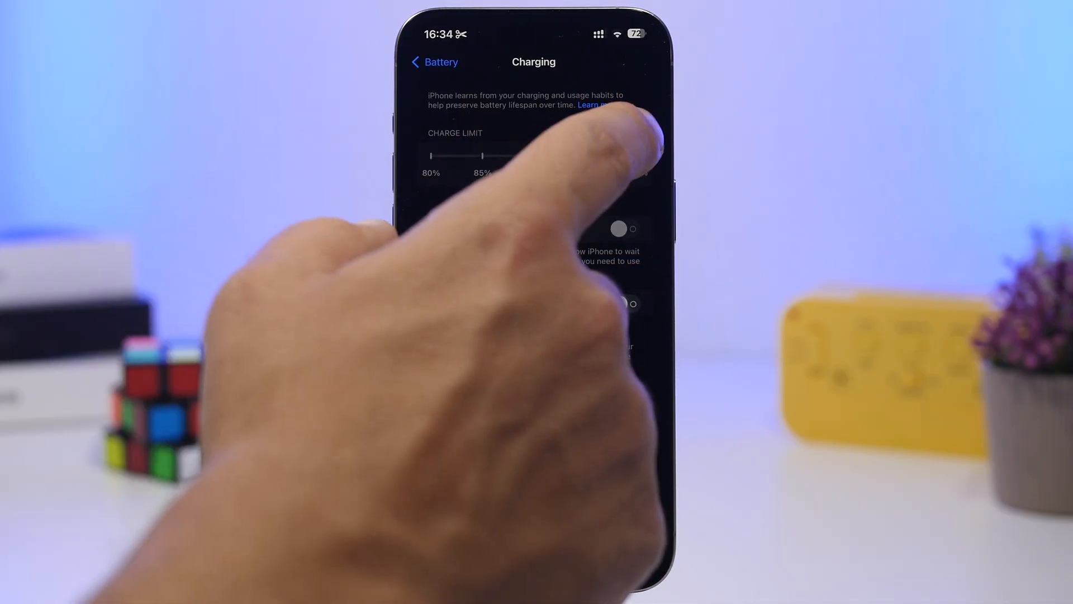
drag(472, 155, 633, 155)
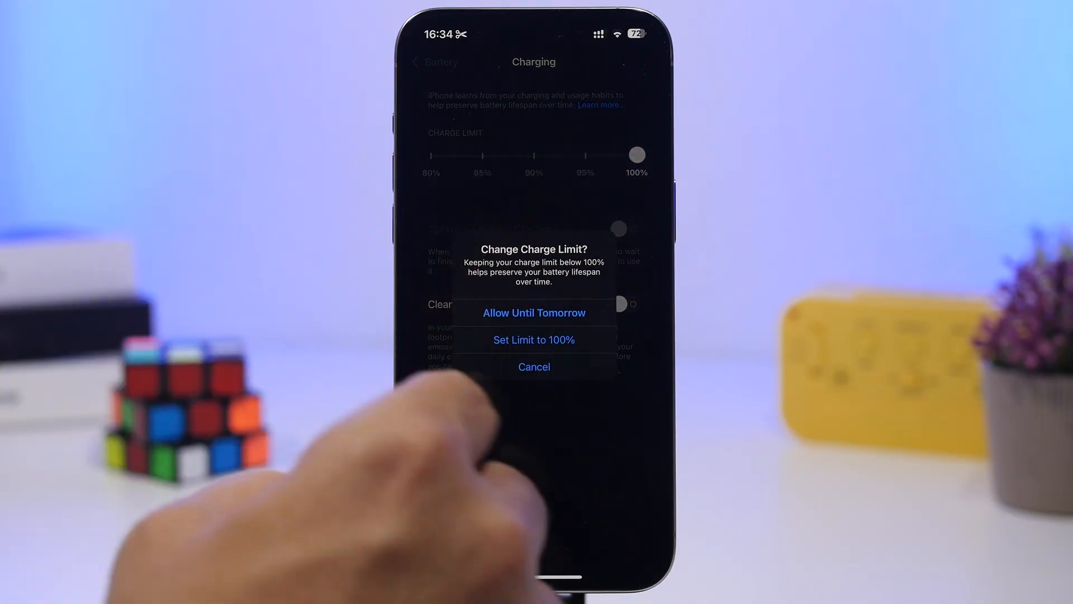
click(534, 339)
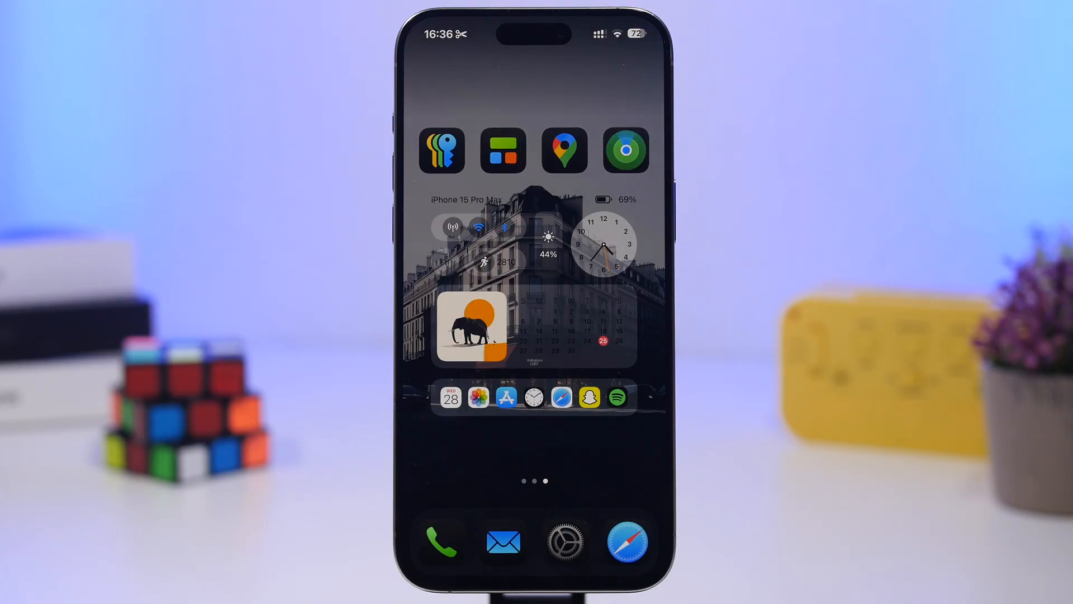
Step: Launch the Settings app from the home screen dock
click(564, 540)
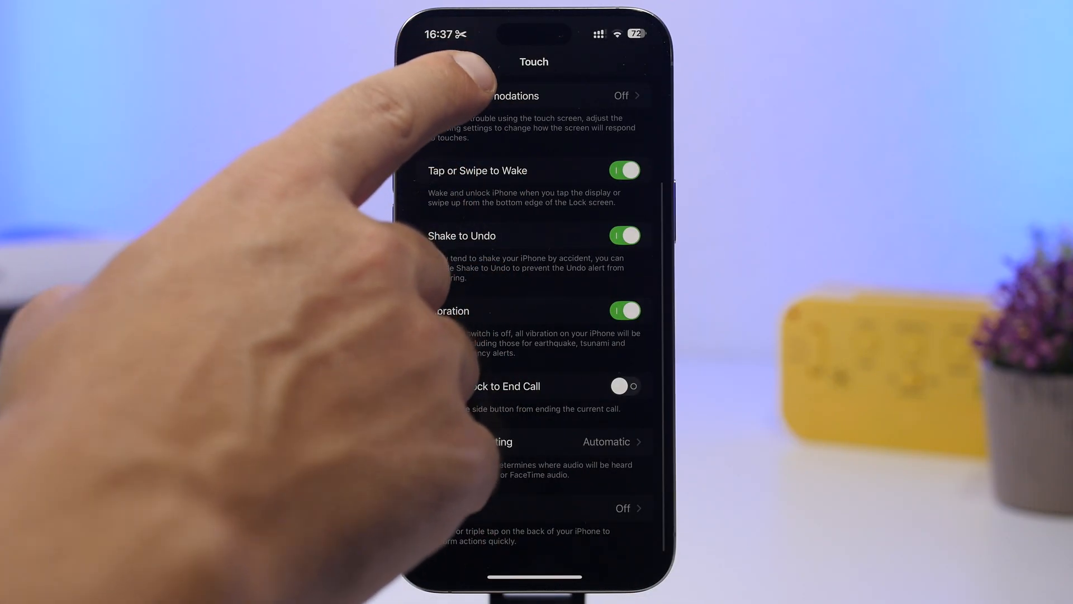
Step: Back out of Touch settings to the main Accessibility screen
click(436, 61)
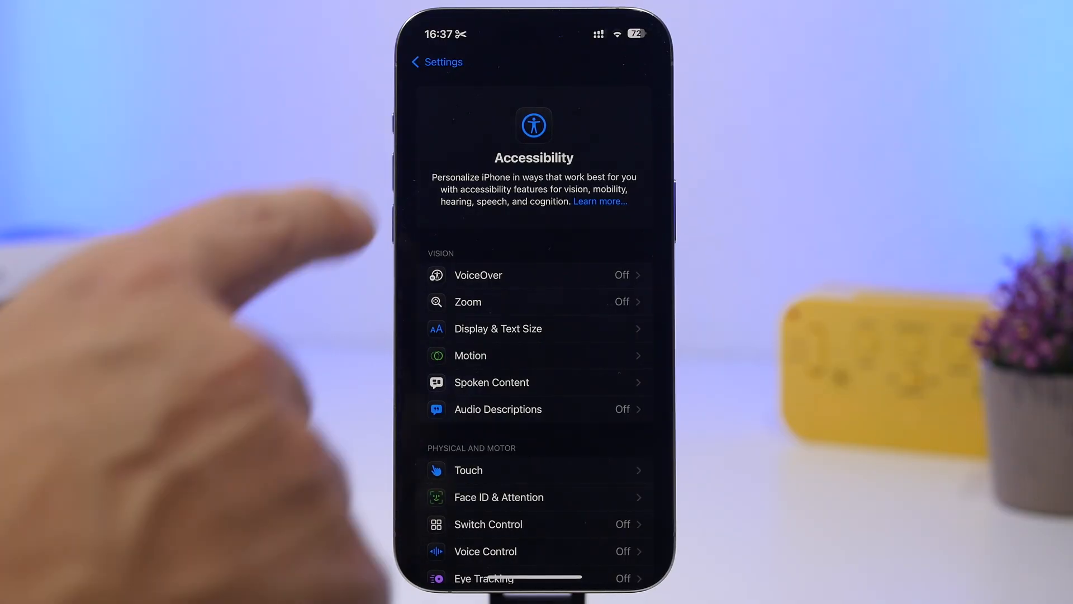
click(436, 61)
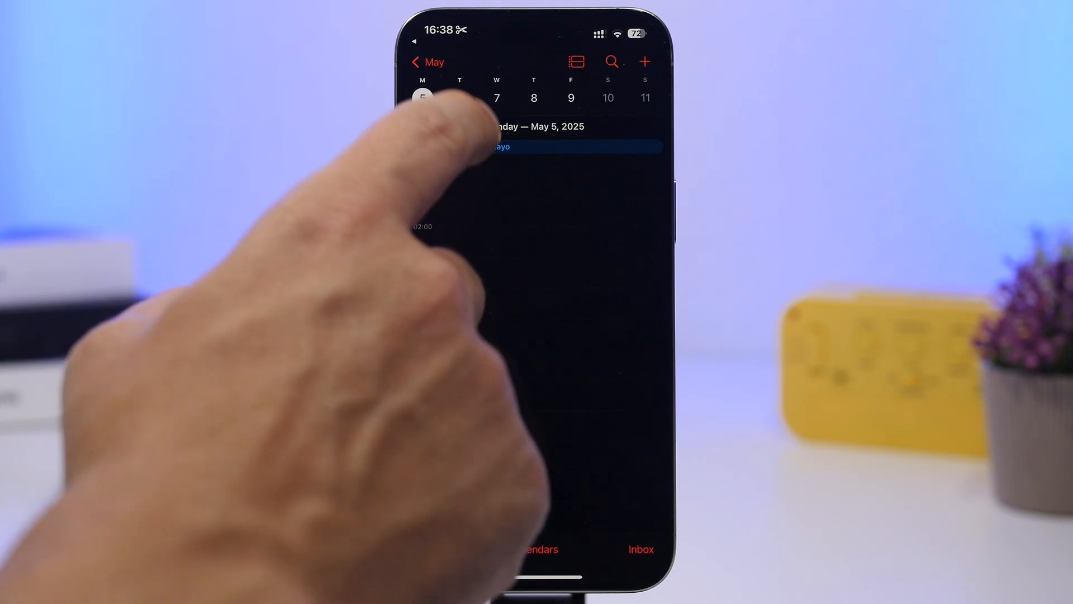
Step: Select Tuesday May 6, switch to May month view, and scroll back to April
click(460, 98)
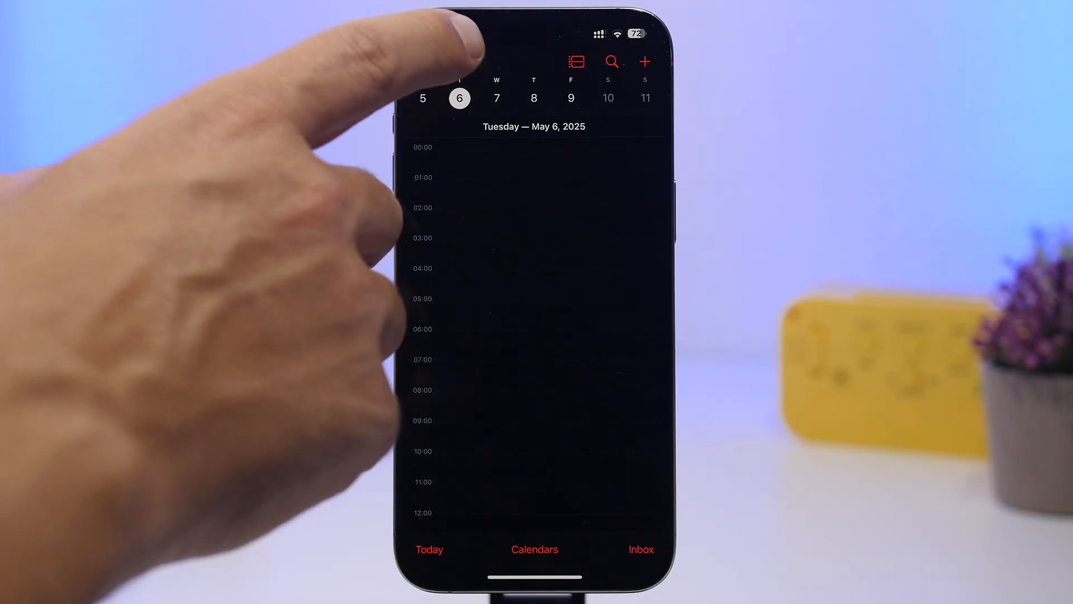
click(576, 61)
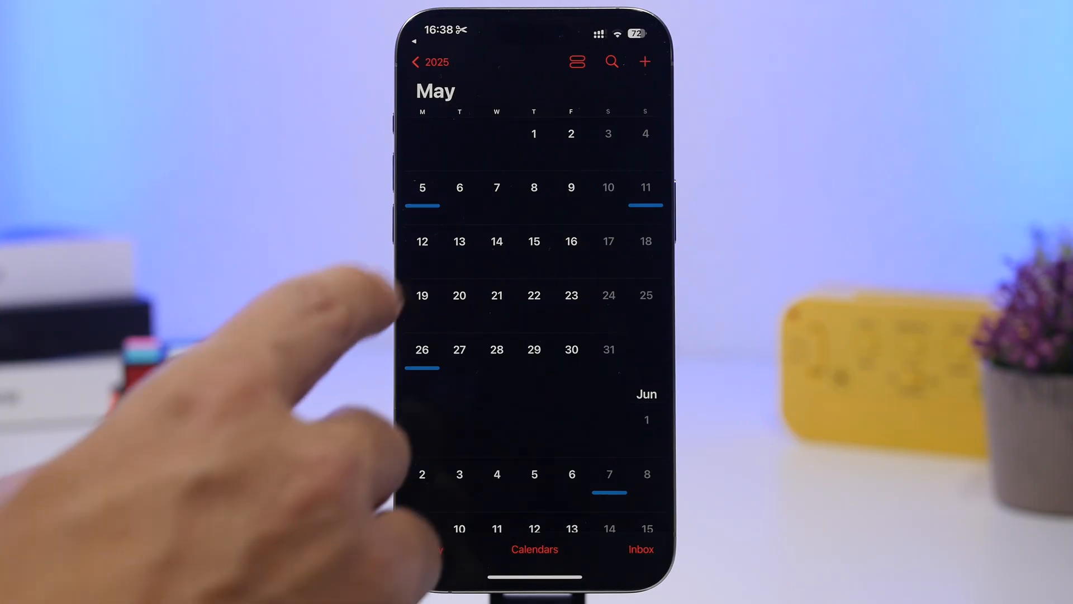
scroll(down, 3)
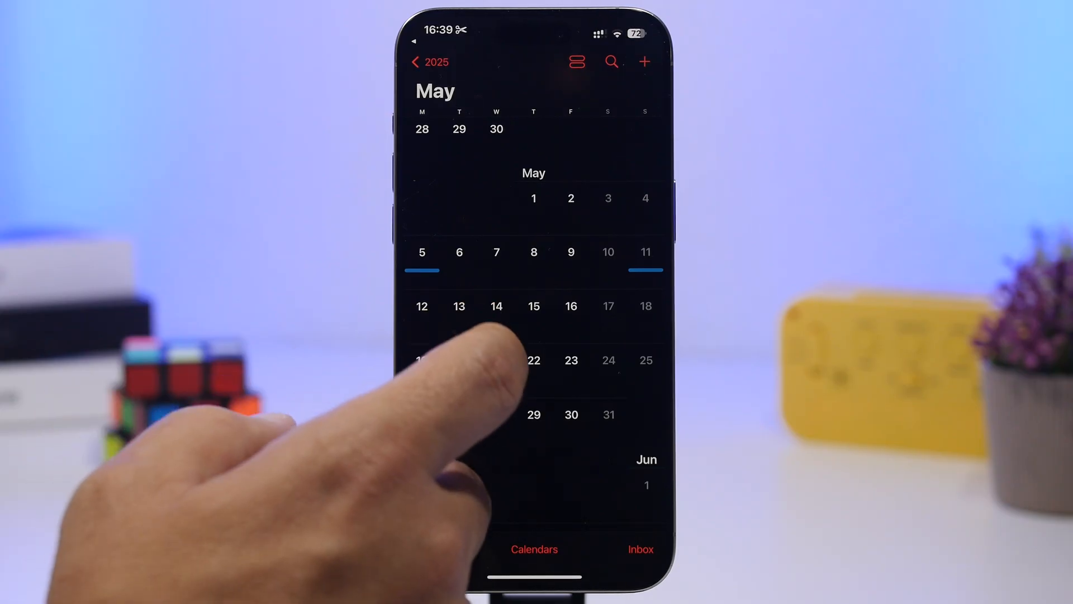
scroll(down, 3)
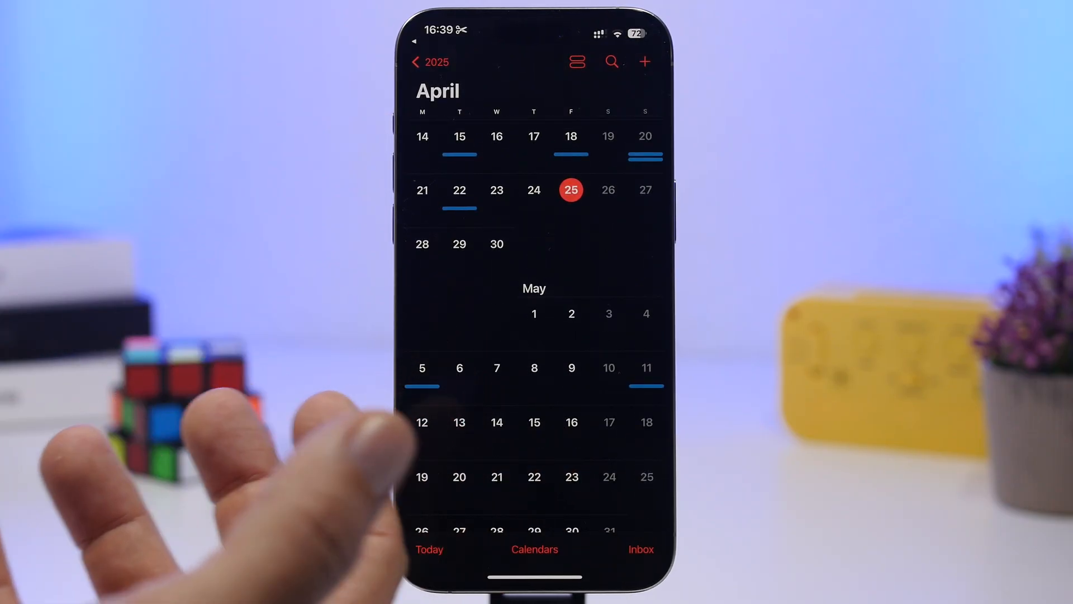